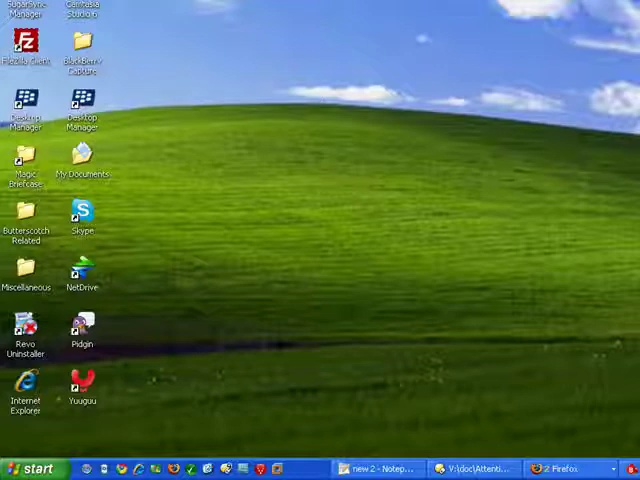
pyautogui.moveTo(218, 224)
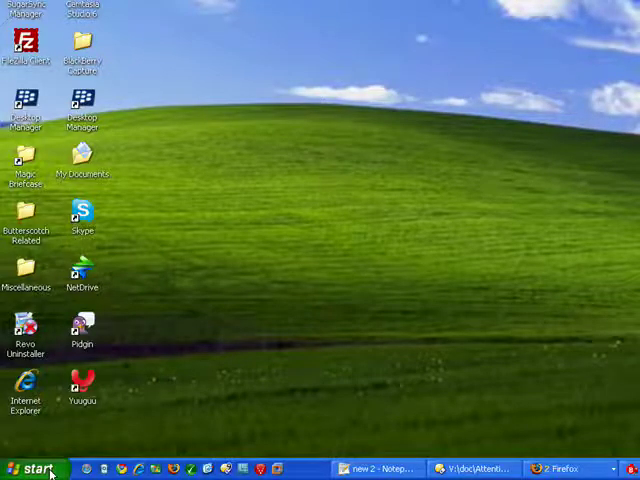
# Open Control Panel from the Start menu and bring up Mouse Properties
pyautogui.click(30, 468)
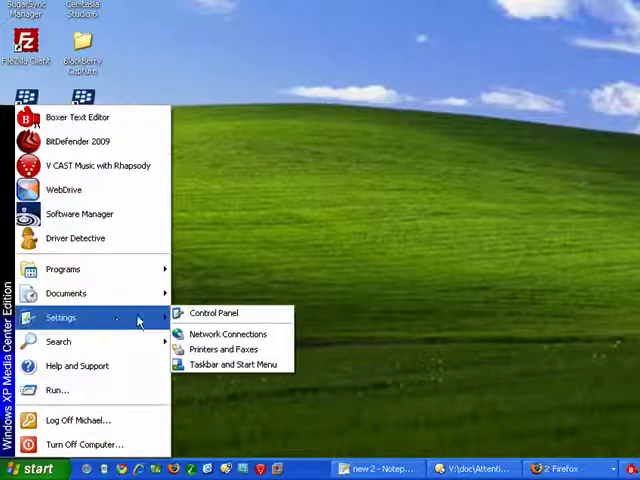
pyautogui.click(290, 294)
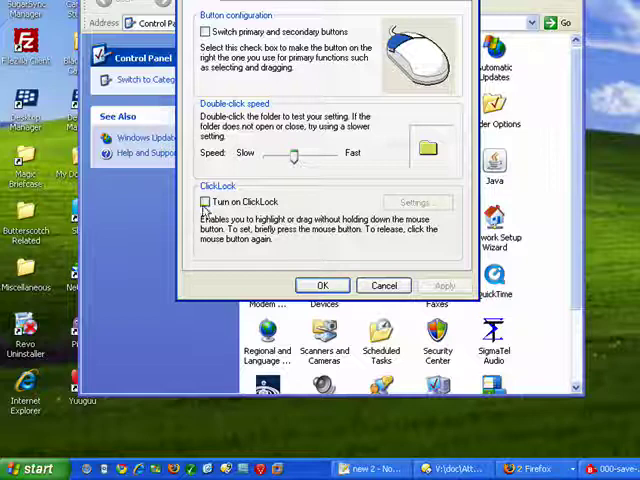
# Tick 'Turn on ClickLock' on the Buttons tab
pyautogui.click(204, 202)
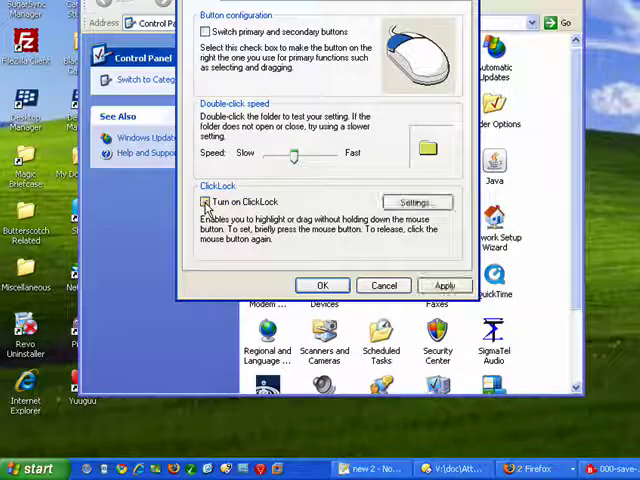
pyautogui.click(204, 202)
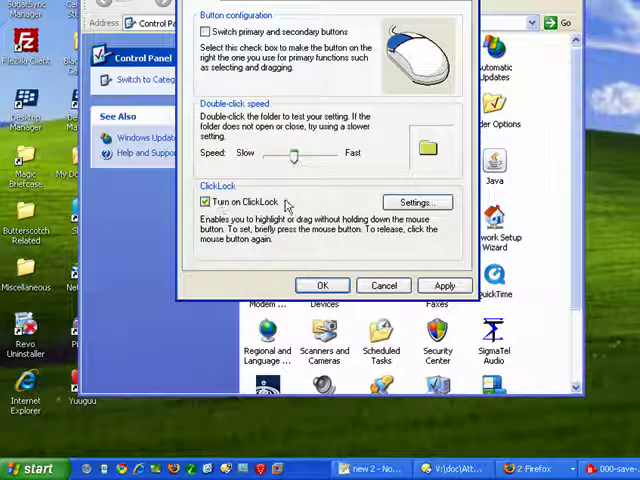
pyautogui.moveTo(178, 250)
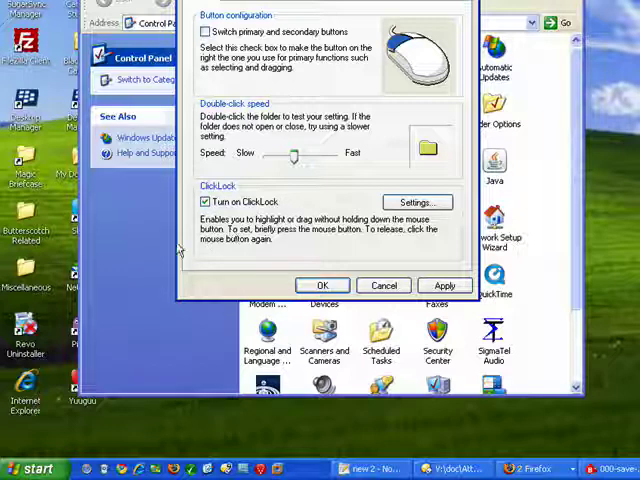
pyautogui.moveTo(256, 240)
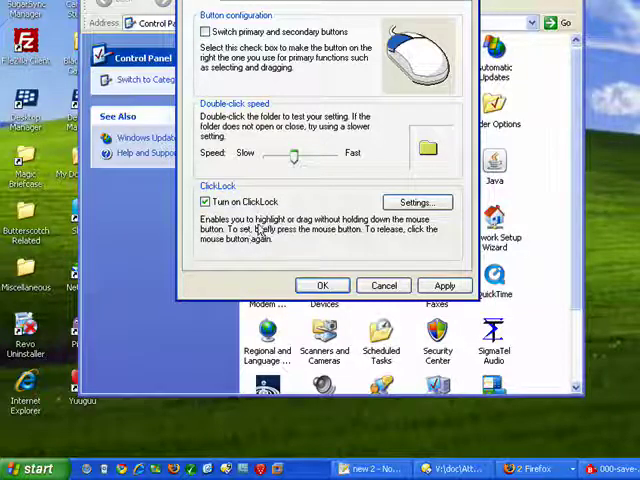
pyautogui.moveTo(262, 228)
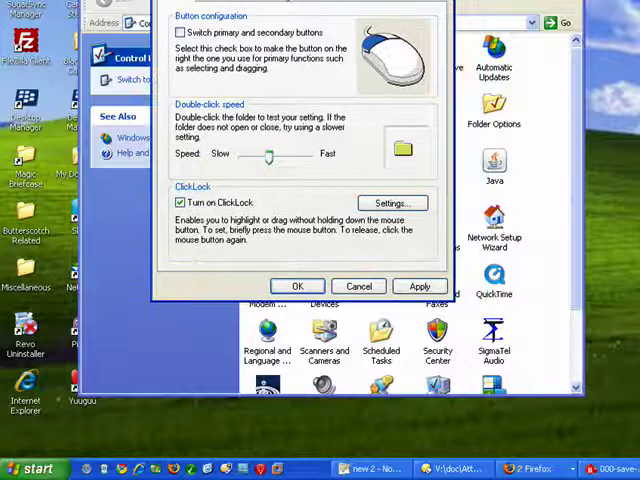
# Adjust the ClickLock hold-time slider in its Settings dialog and confirm with OK
pyautogui.click(392, 204)
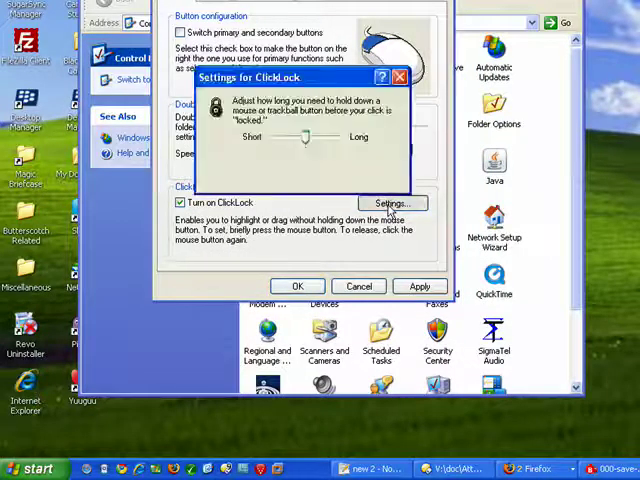
pyautogui.click(392, 204)
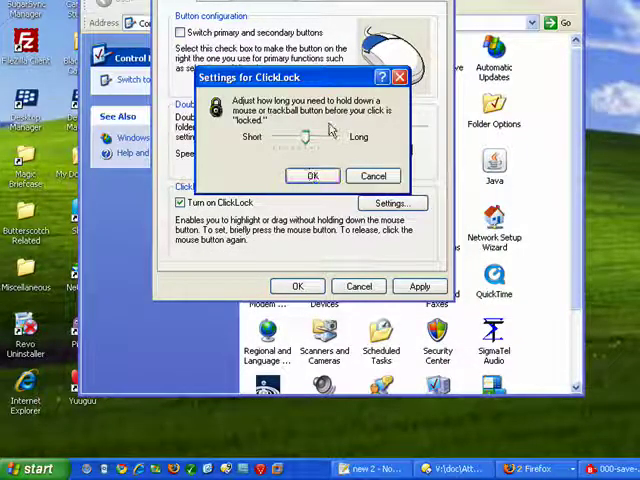
pyautogui.moveTo(356, 120)
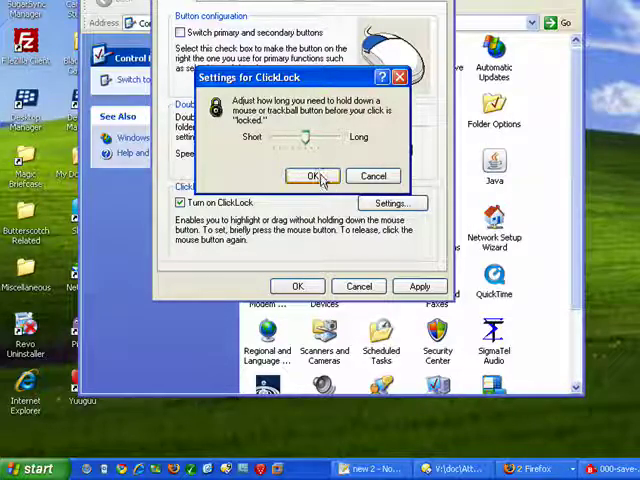
pyautogui.click(312, 176)
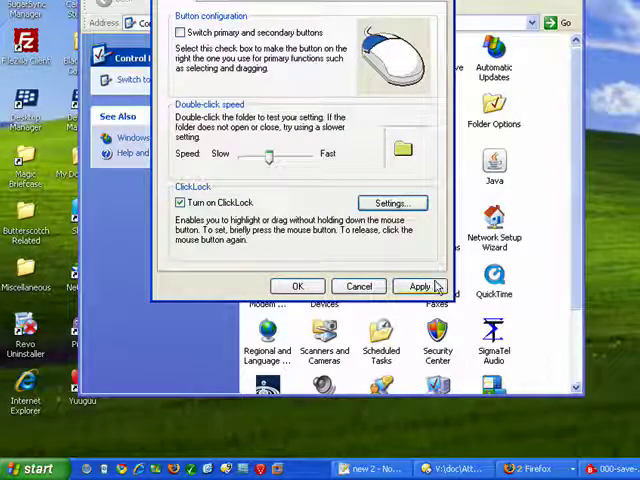
# Apply the ClickLock changes and close Mouse Properties with OK
pyautogui.click(420, 286)
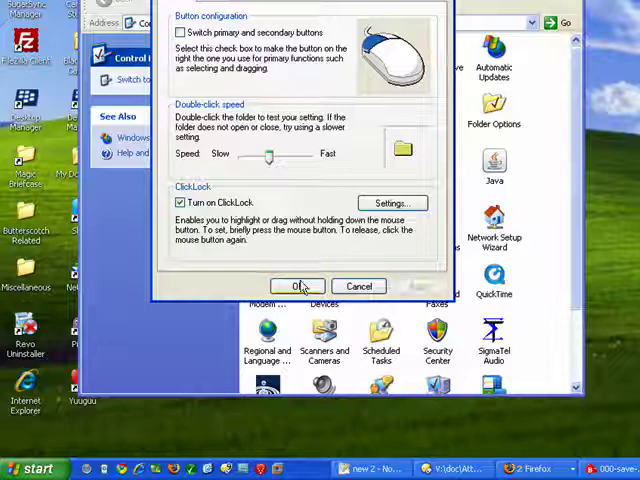
pyautogui.click(296, 286)
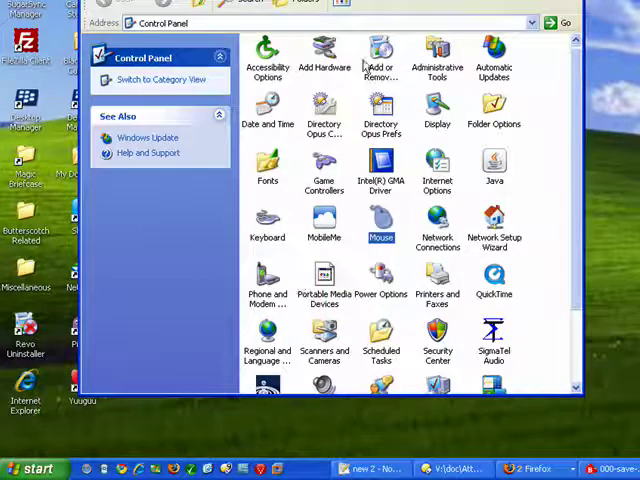